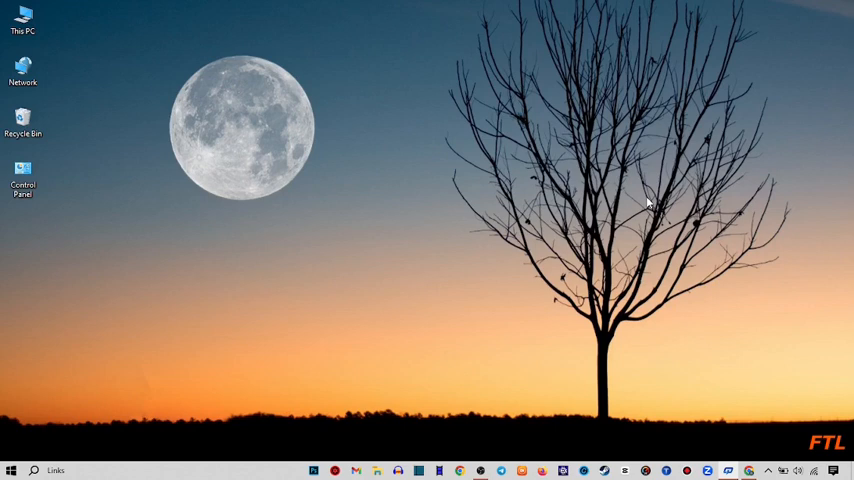
{"action": "mouse_move", "coordinate": [332, 344]}
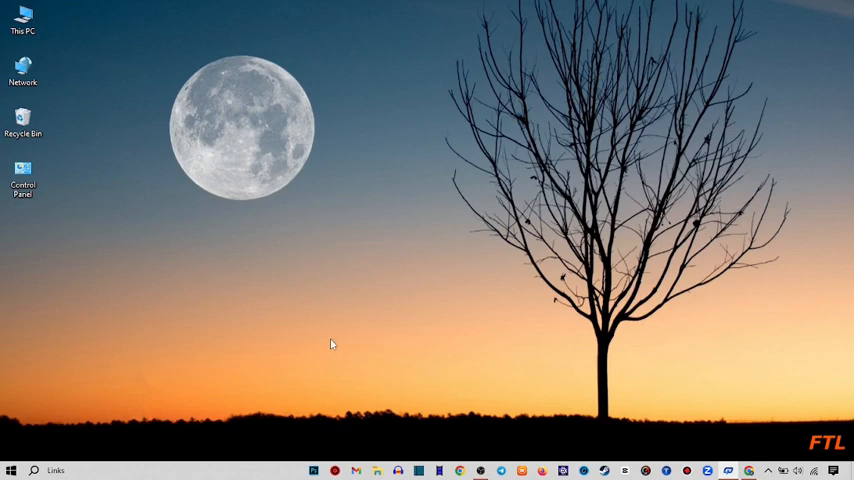
- Search for the Video Editor from the Start menu and launch it
{"action": "left_click", "coordinate": [36, 470]}
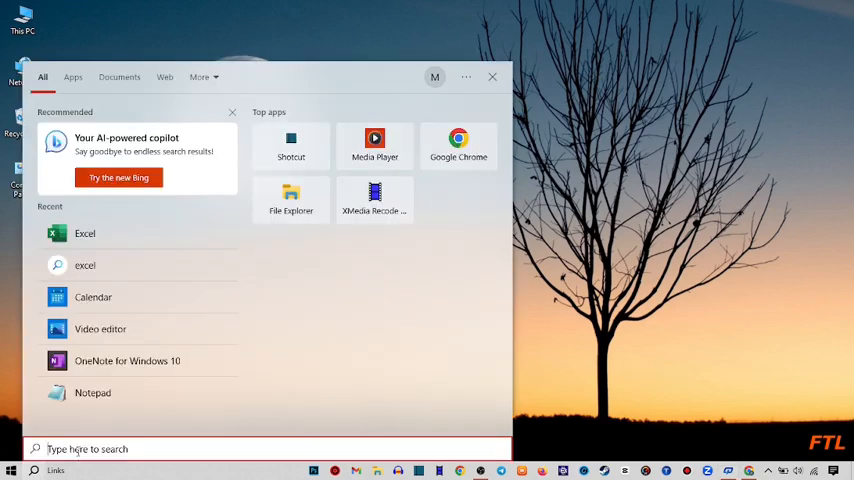
{"action": "type", "text": "vedi"}
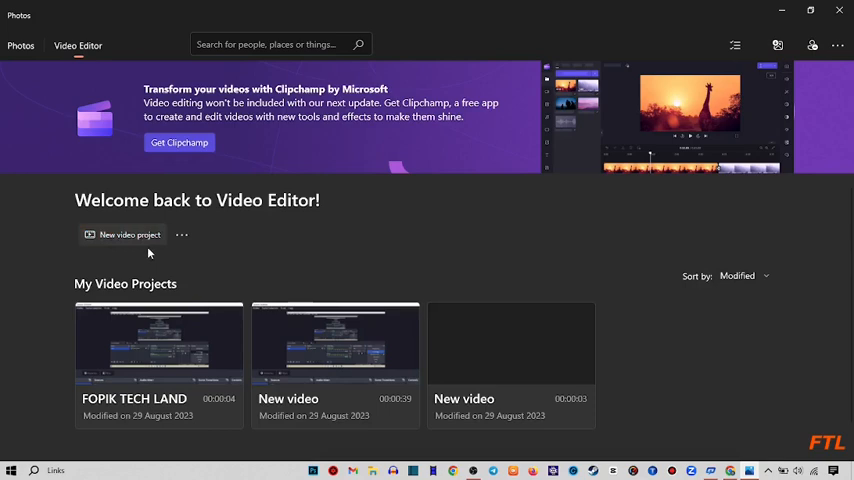
{"action": "mouse_move", "coordinate": [128, 234]}
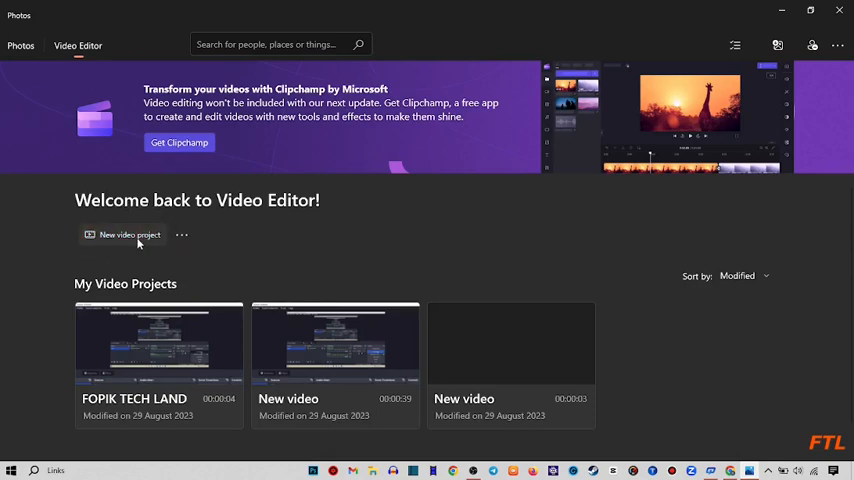
- Create a new video project and name it 'FOPIK'
{"action": "left_click", "coordinate": [128, 234]}
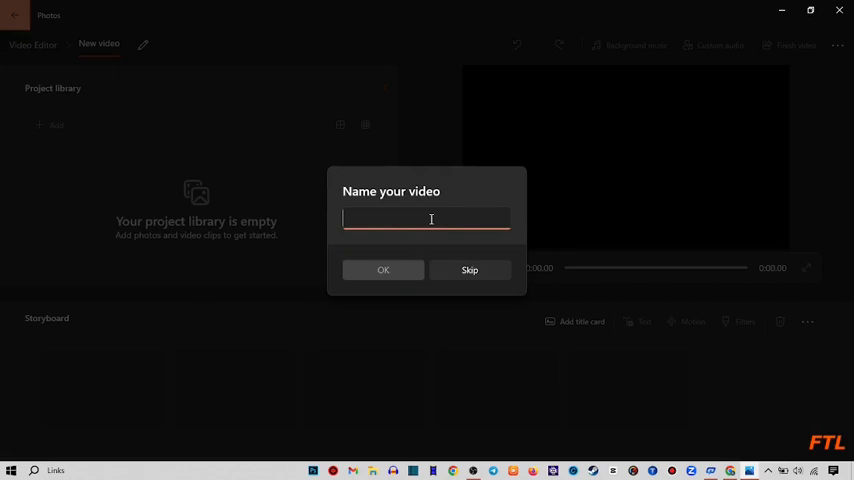
{"action": "type", "text": "FOPIK t"}
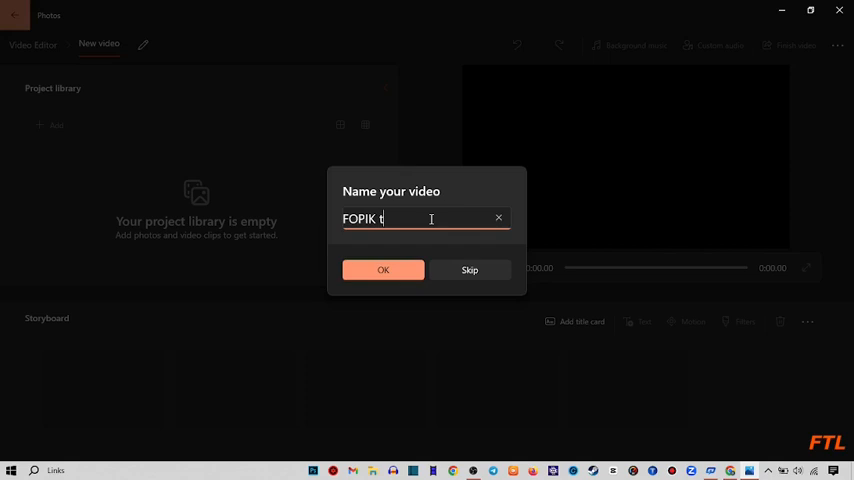
{"action": "key", "text": "Backspace"}
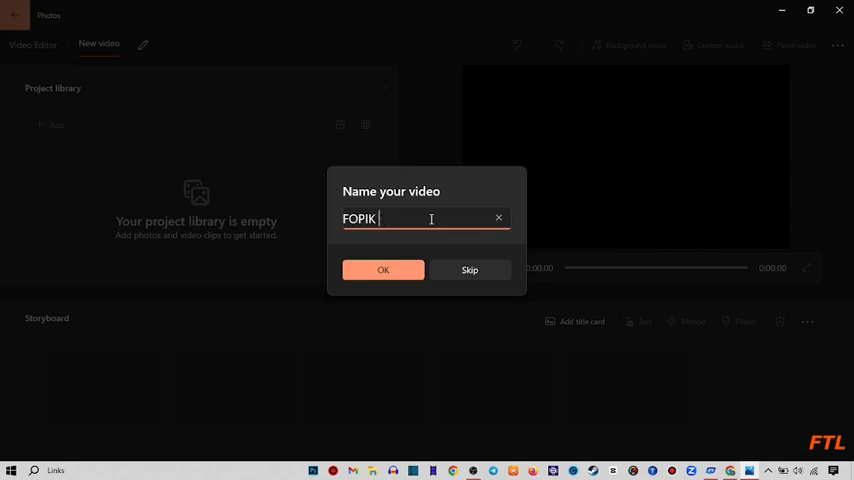
{"action": "left_click", "coordinate": [384, 268]}
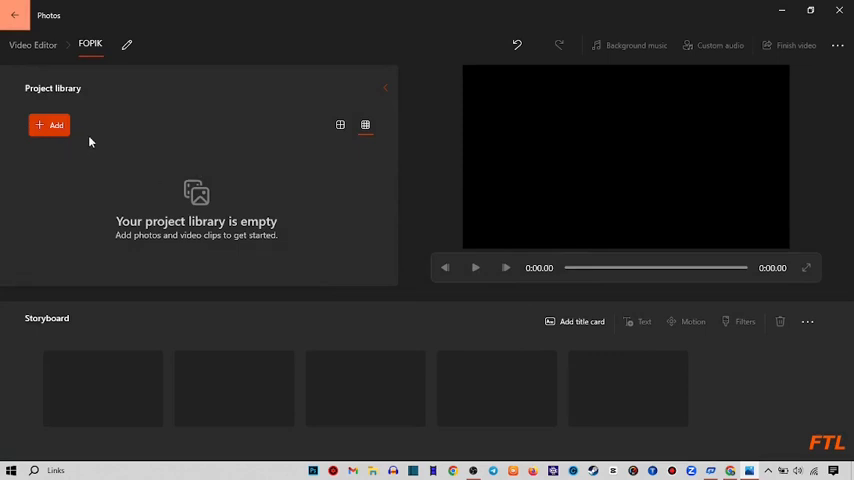
{"action": "mouse_move", "coordinate": [240, 136]}
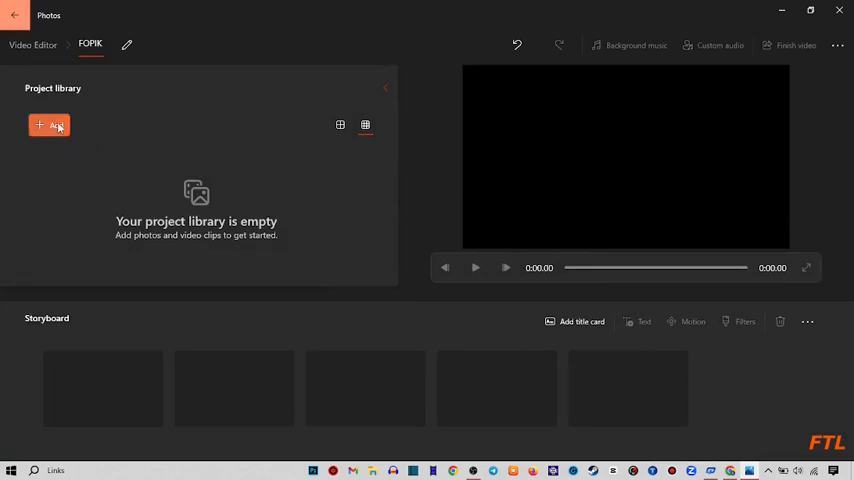
- Import a screen-recording video from this PC and place it on the storyboard
{"action": "left_click", "coordinate": [48, 126]}
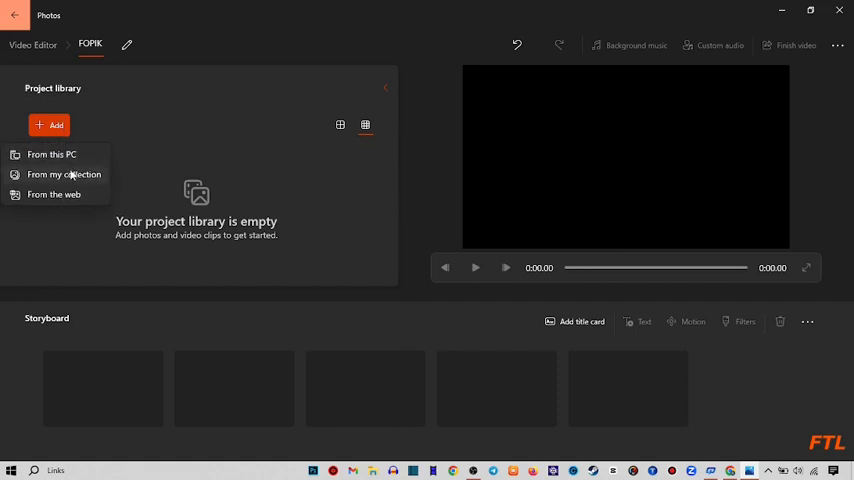
{"action": "mouse_move", "coordinate": [52, 158]}
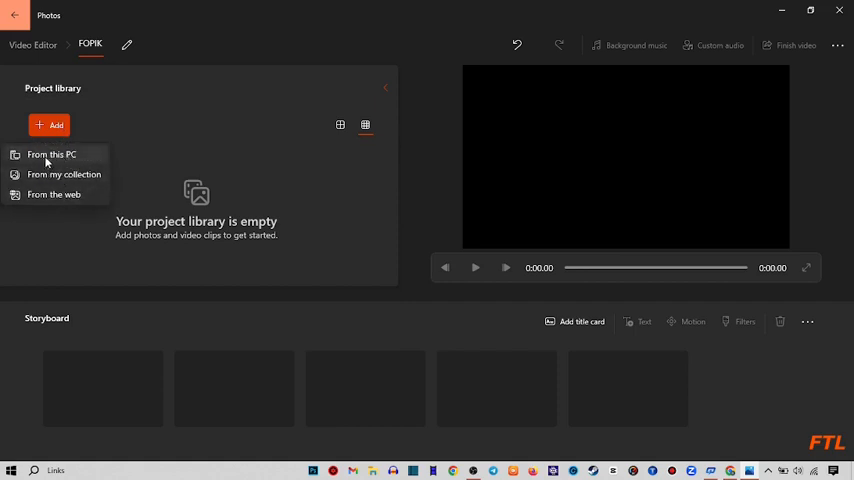
{"action": "mouse_move", "coordinate": [54, 194]}
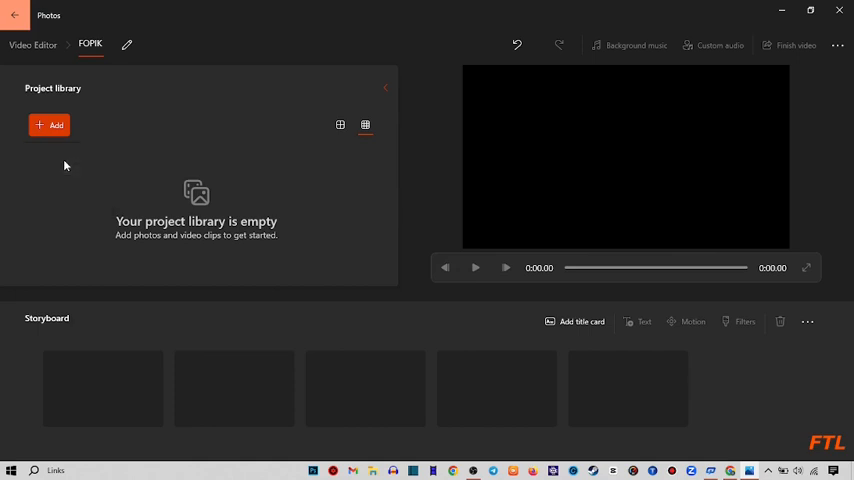
{"action": "left_click", "coordinate": [48, 126]}
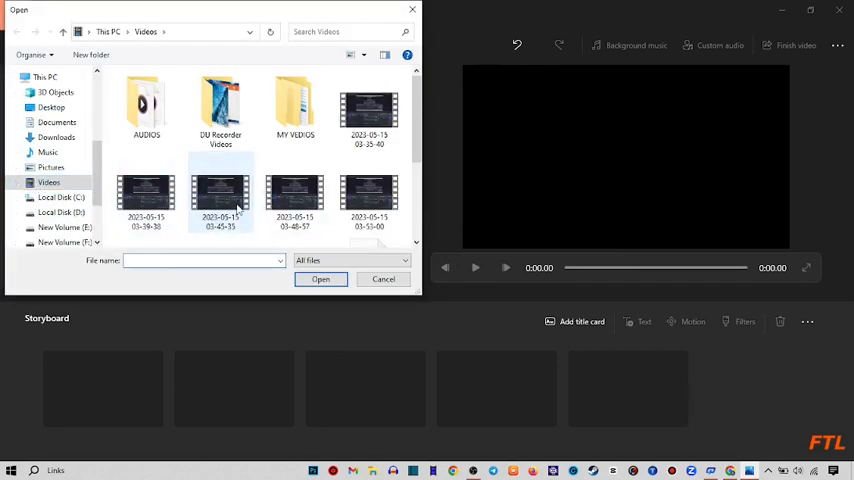
{"action": "left_click", "coordinate": [320, 280]}
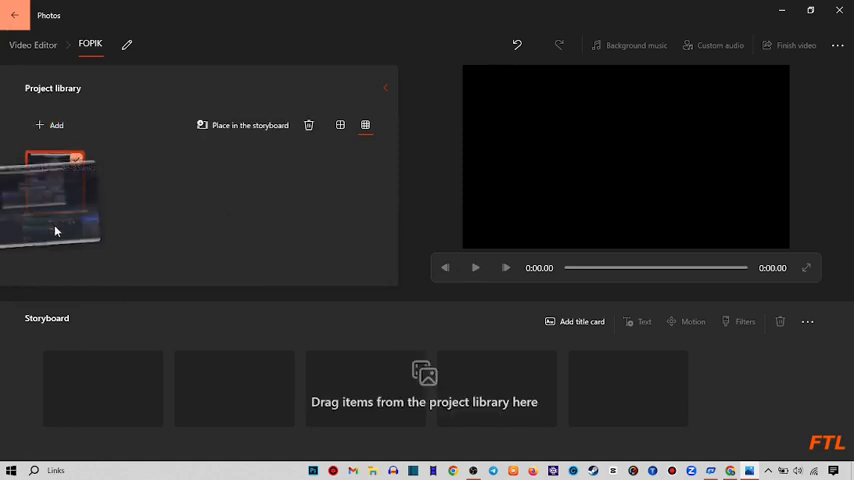
{"action": "left_click", "coordinate": [248, 126]}
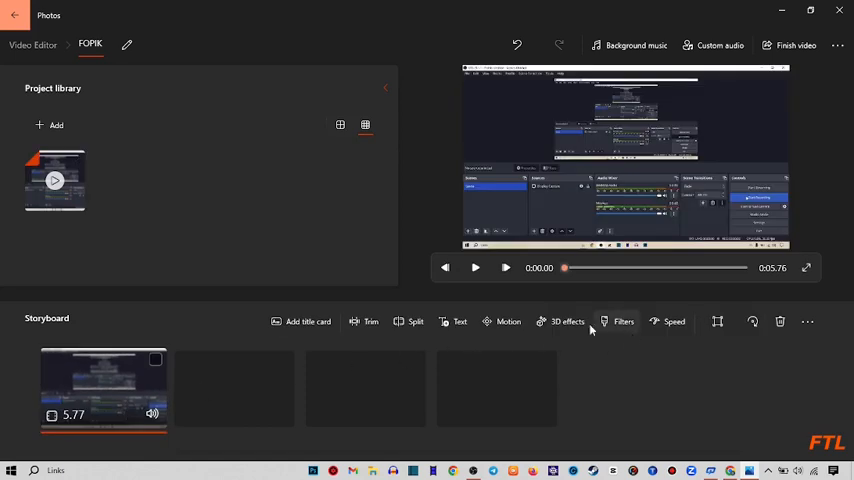
{"action": "mouse_move", "coordinate": [412, 320]}
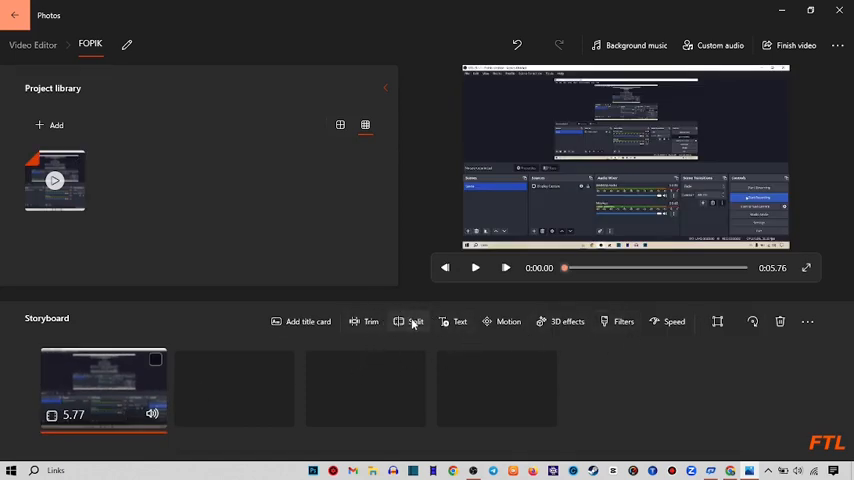
{"action": "mouse_move", "coordinate": [372, 320]}
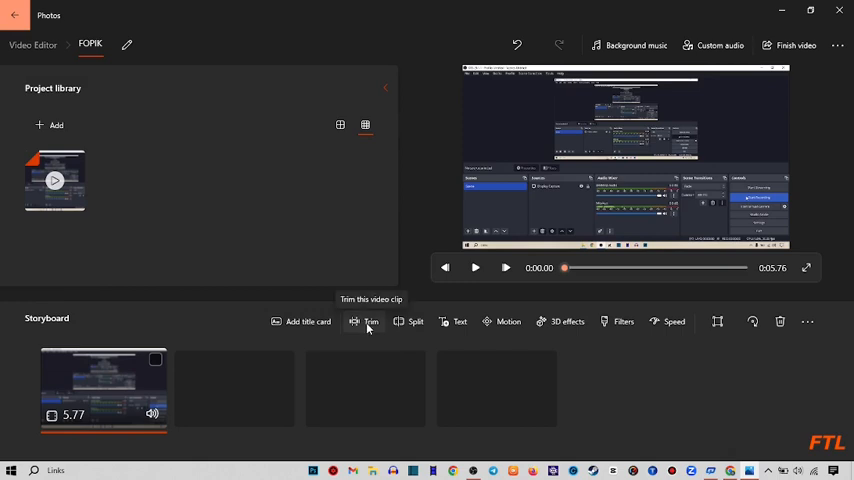
- Trim the clip's end and start handles inward so it runs about 5.27 seconds
{"action": "left_click", "coordinate": [372, 320]}
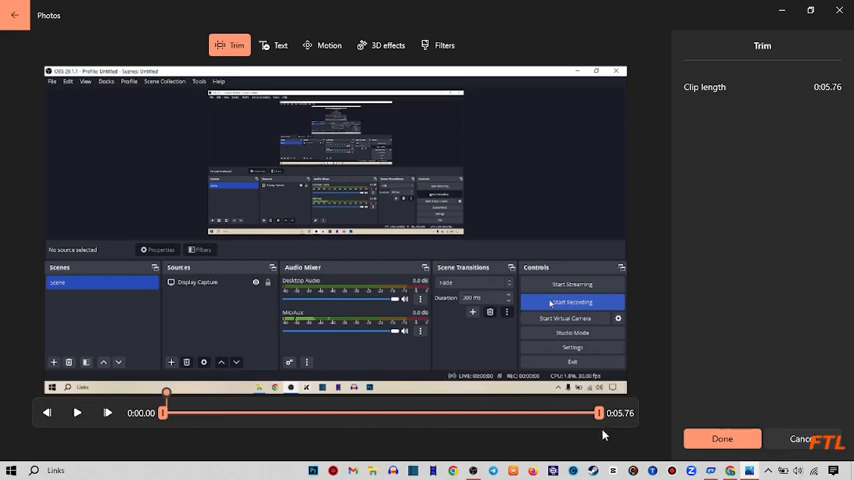
{"action": "left_click_drag", "start_coordinate": [600, 412], "coordinate": [596, 412]}
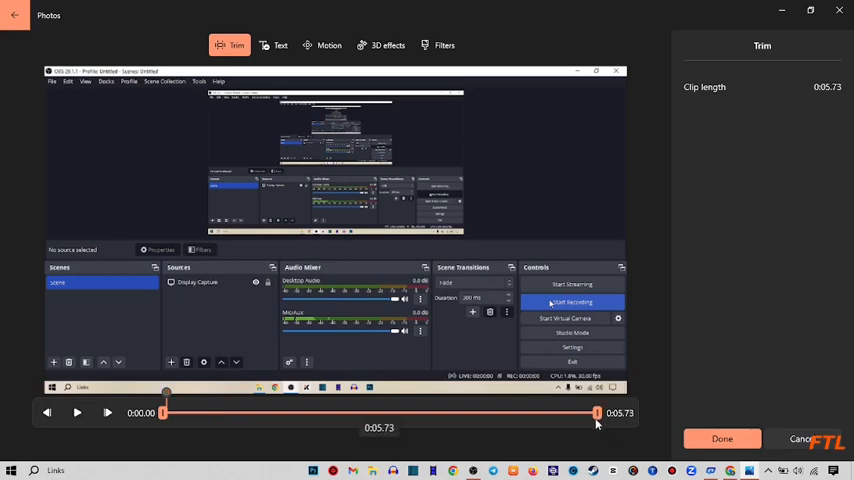
{"action": "left_click_drag", "start_coordinate": [596, 412], "coordinate": [588, 412]}
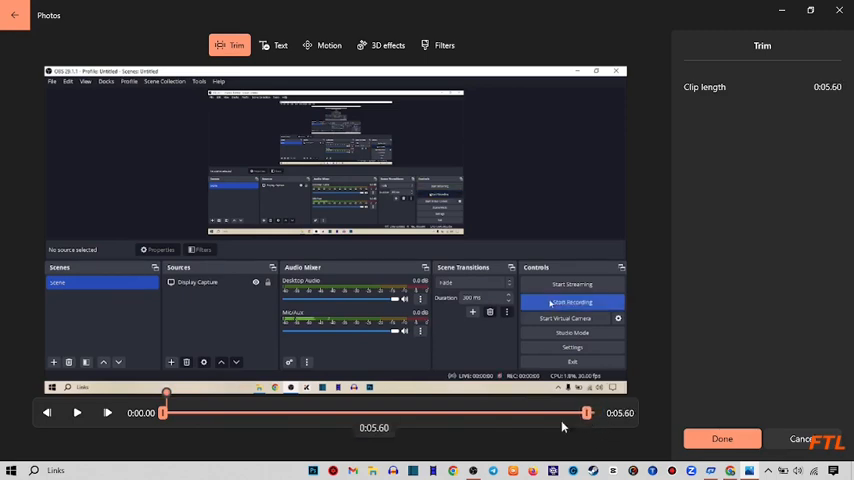
{"action": "left_click_drag", "start_coordinate": [164, 412], "coordinate": [180, 412]}
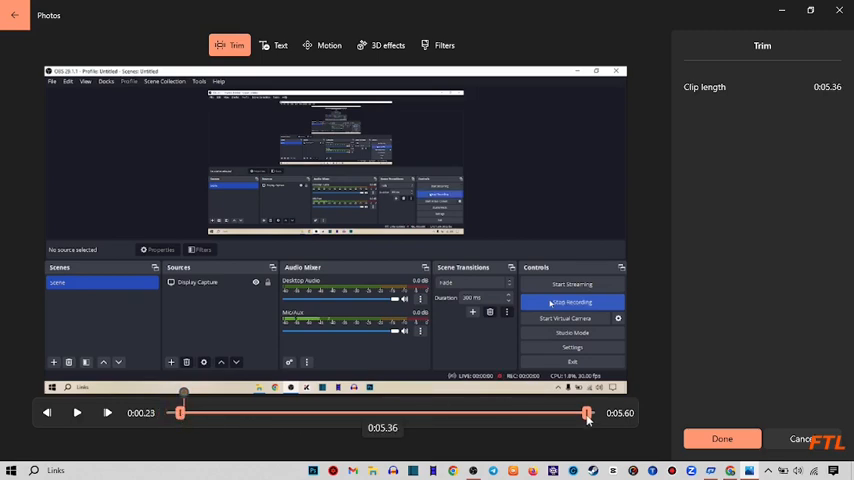
{"action": "left_click_drag", "start_coordinate": [588, 412], "coordinate": [580, 412]}
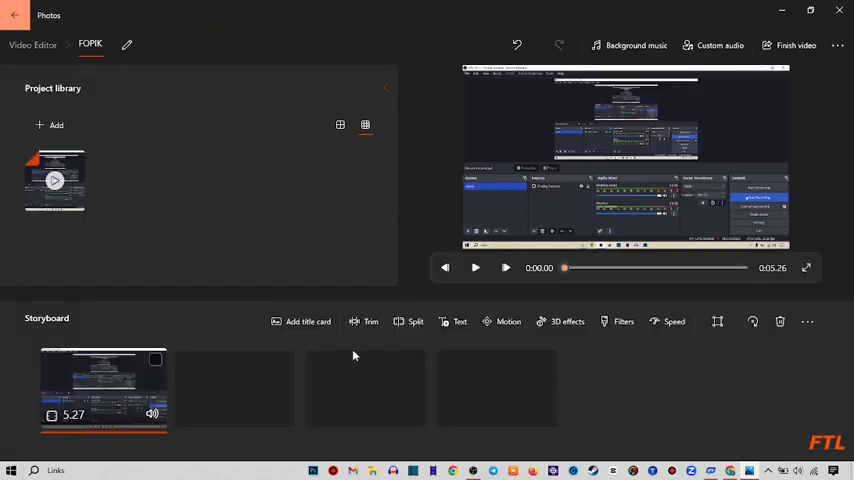
{"action": "left_click", "coordinate": [476, 268]}
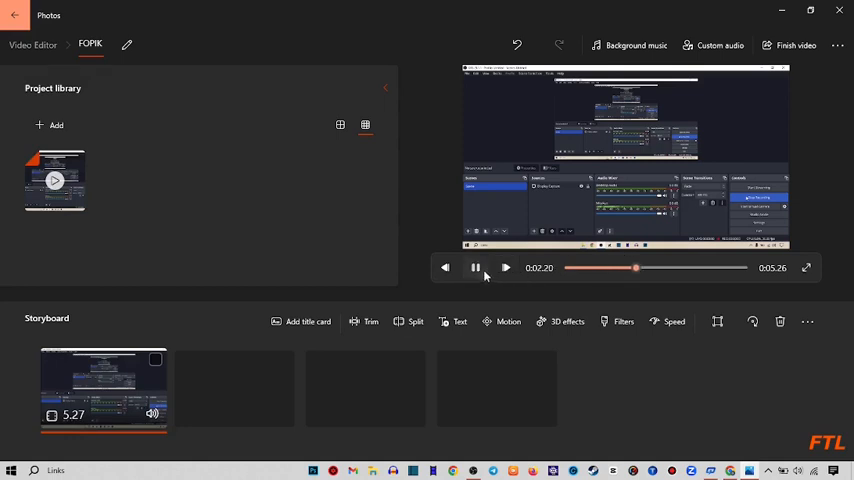
{"action": "left_click", "coordinate": [474, 268]}
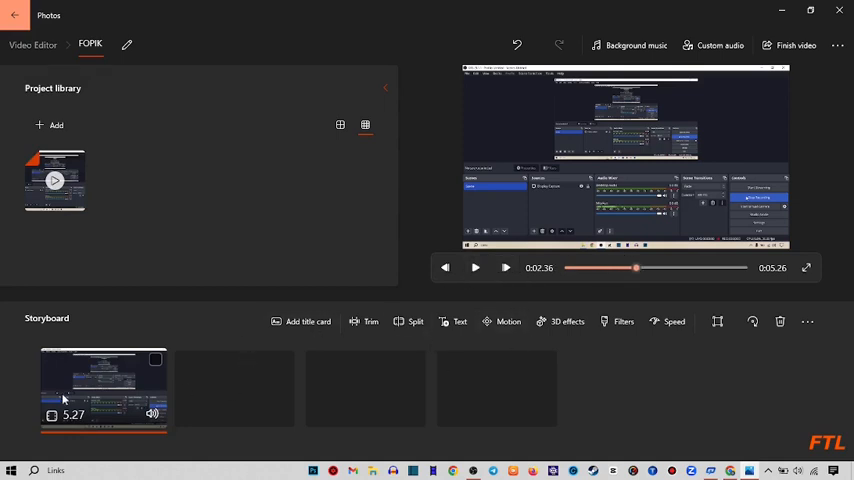
{"action": "mouse_move", "coordinate": [480, 388]}
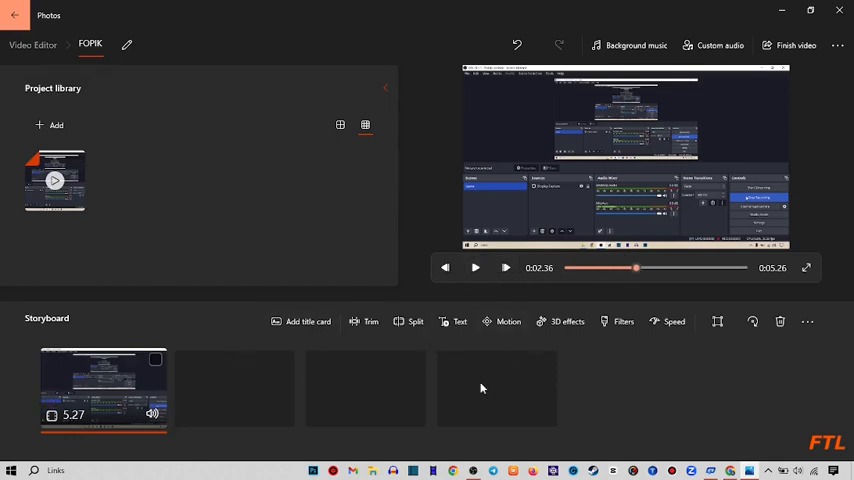